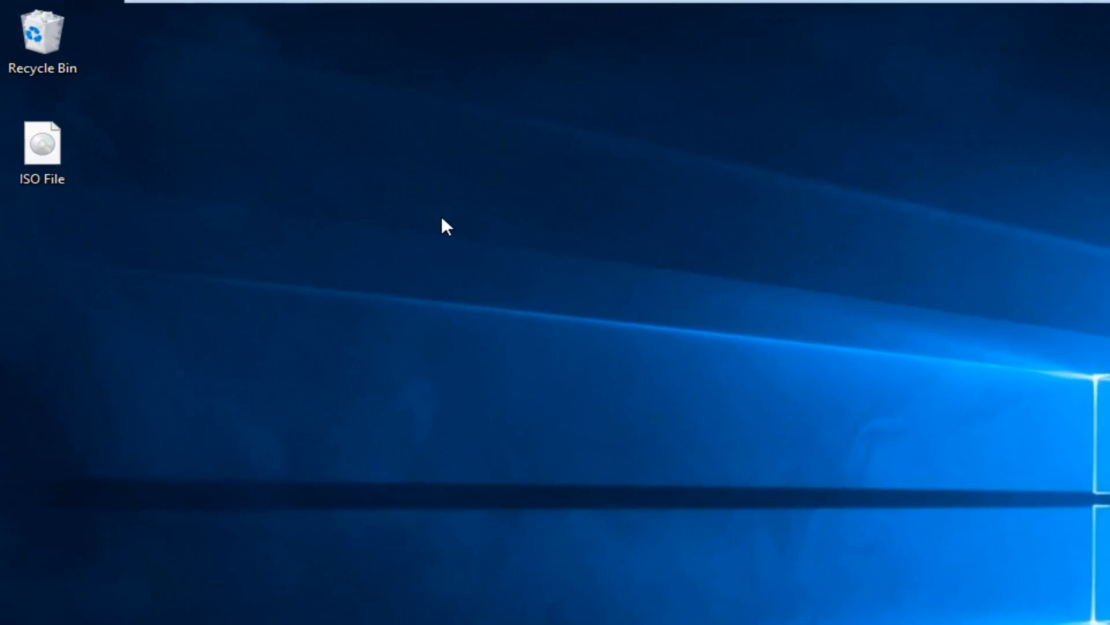
Reach the Display settings page from the desktop's right-click menu.
right_click(444, 226)
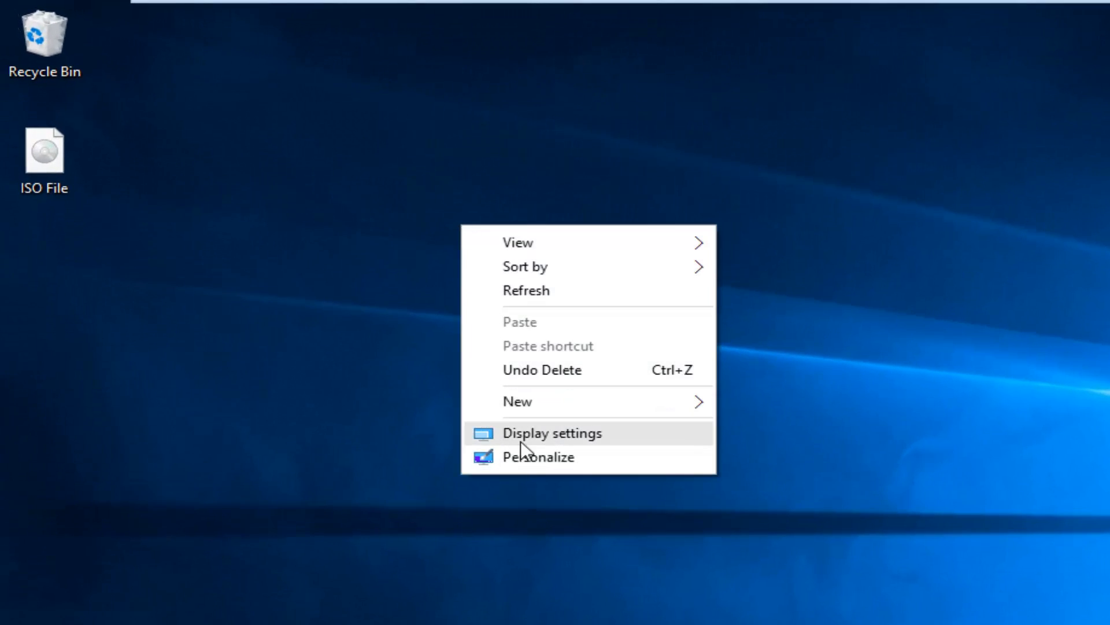
left_click(552, 432)
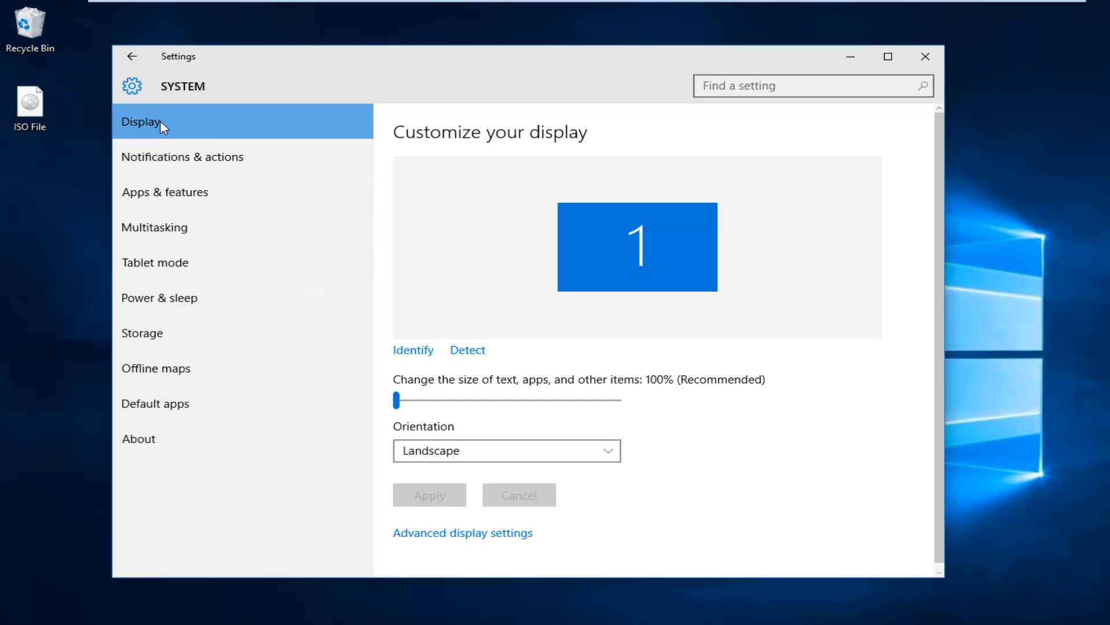
mouse_move(459, 384)
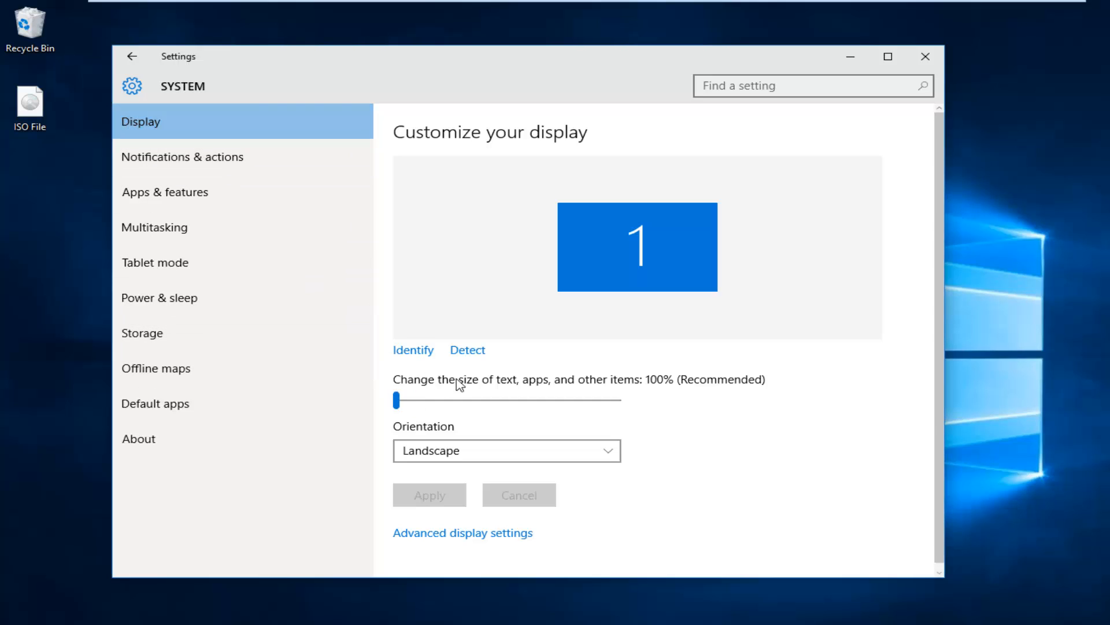
mouse_move(533, 390)
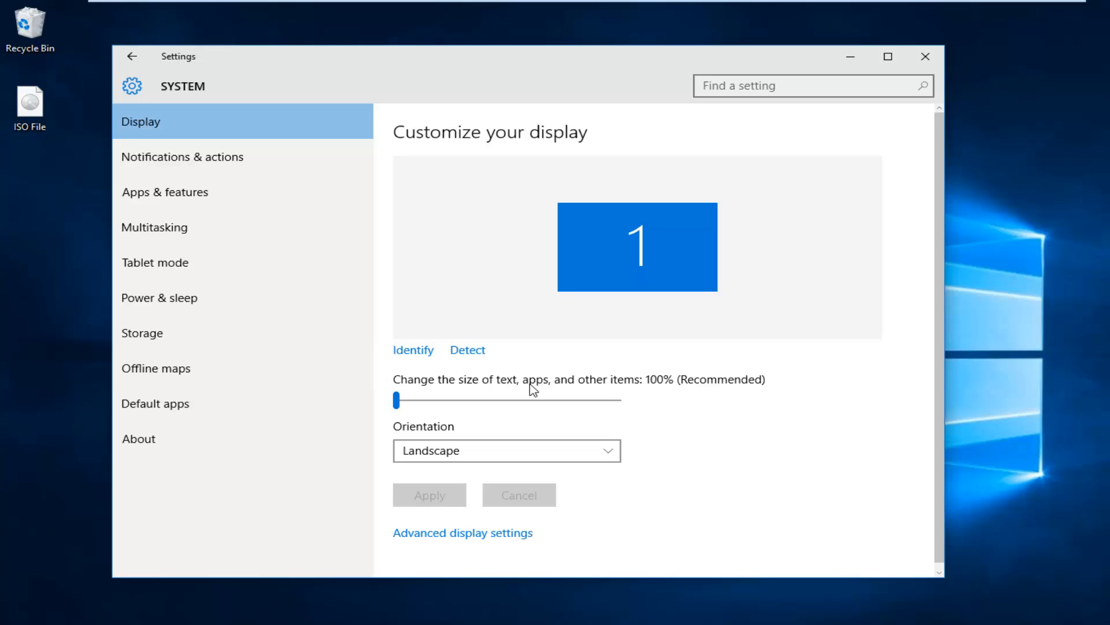
mouse_move(617, 392)
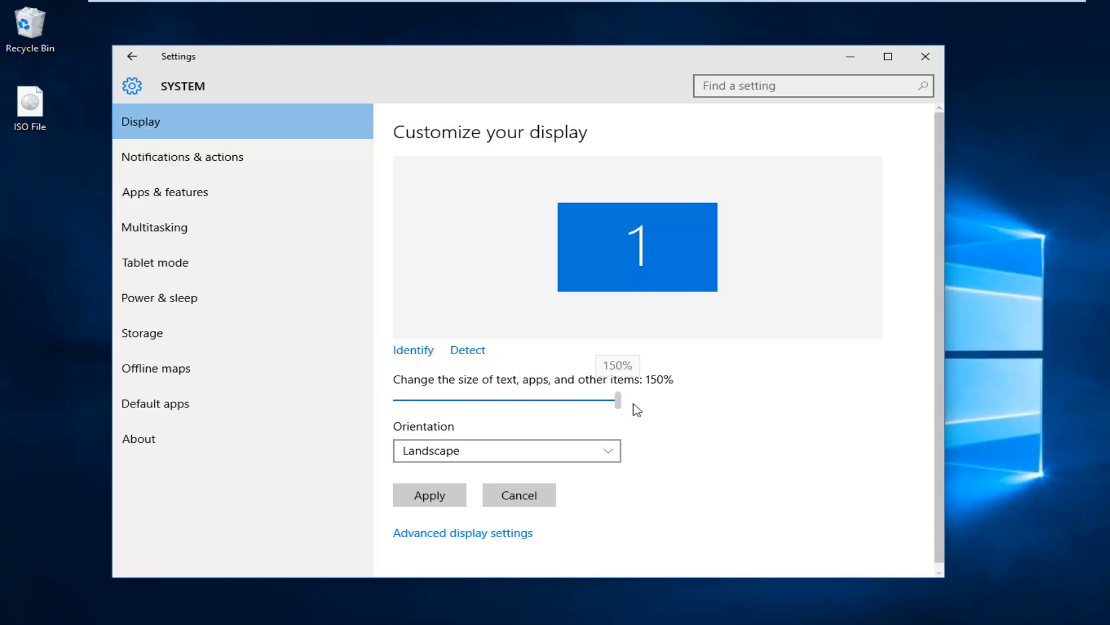
mouse_move(655, 409)
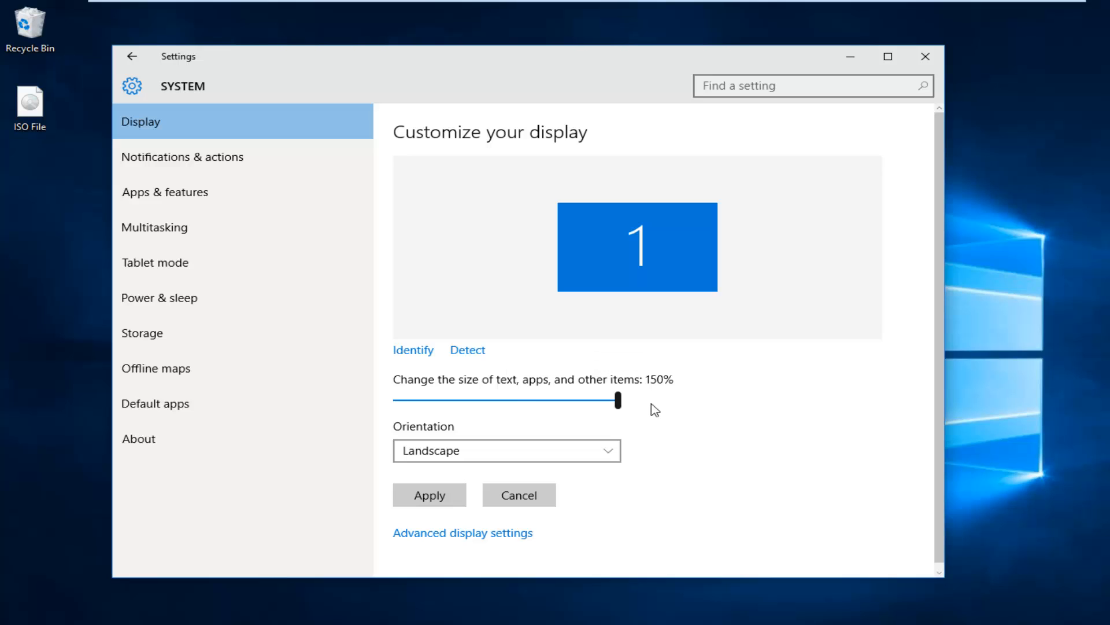
Apply 150% scaling for text, apps and other items while keeping Landscape orientation.
left_click(506, 450)
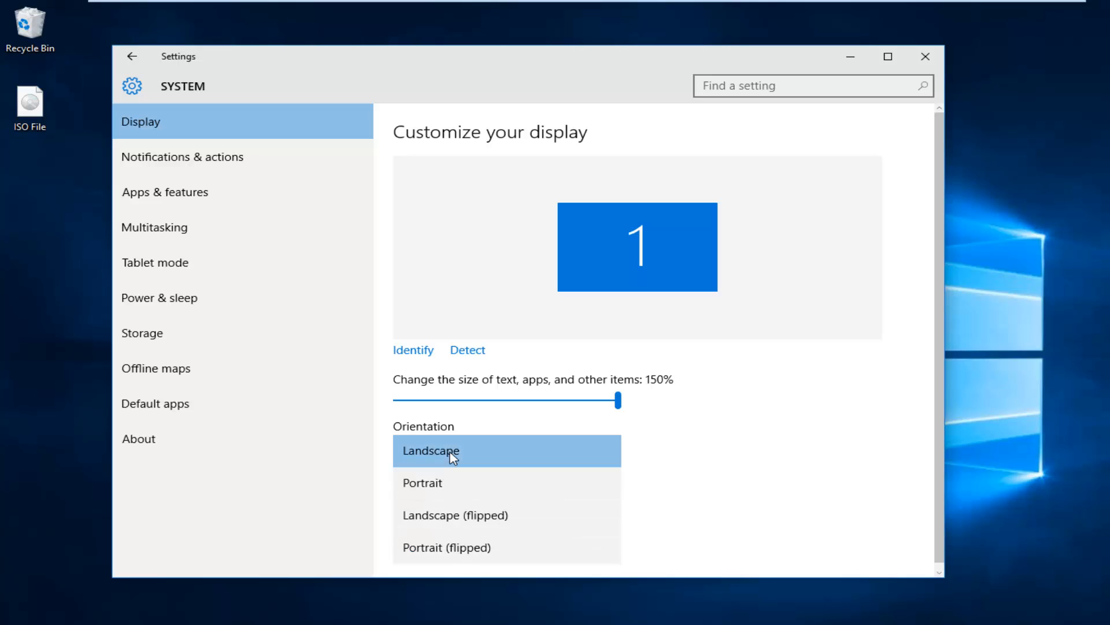
left_click(430, 450)
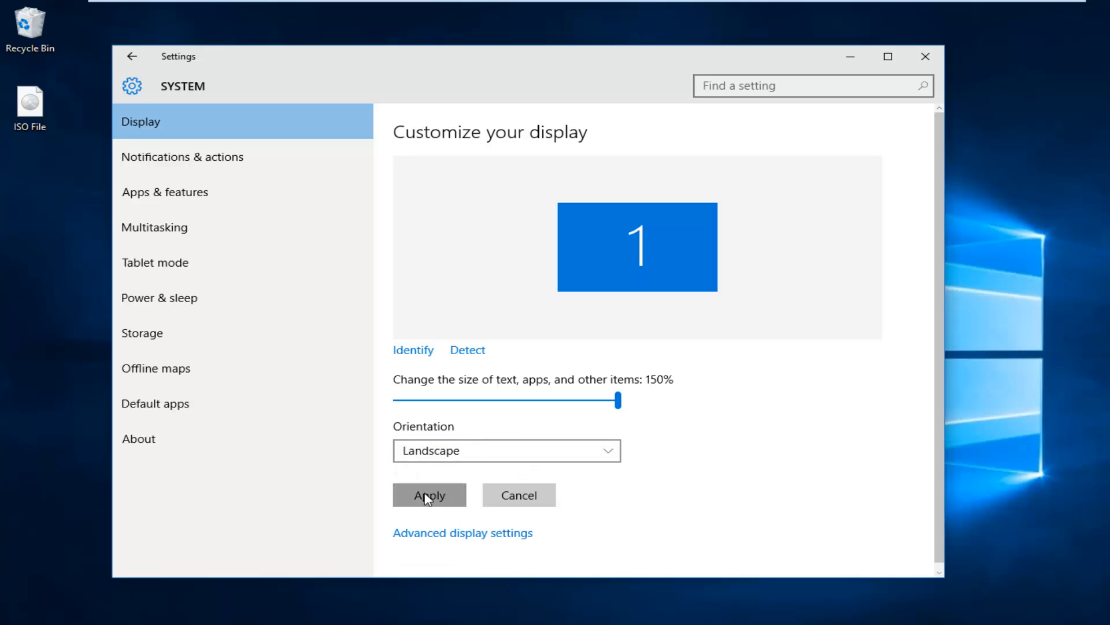
left_click(429, 494)
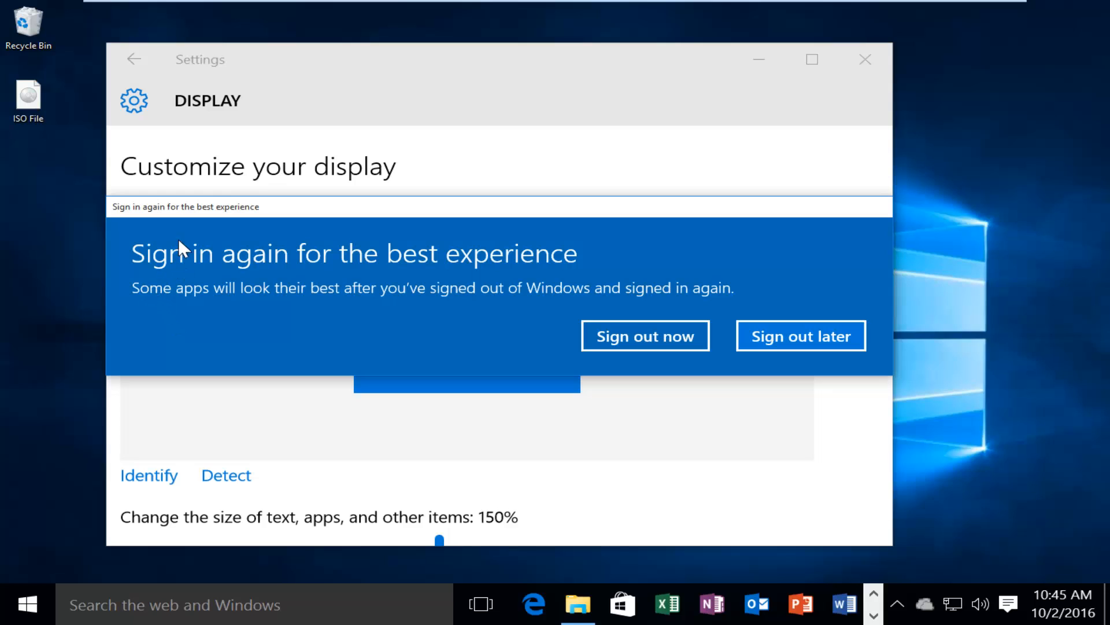
mouse_move(158, 297)
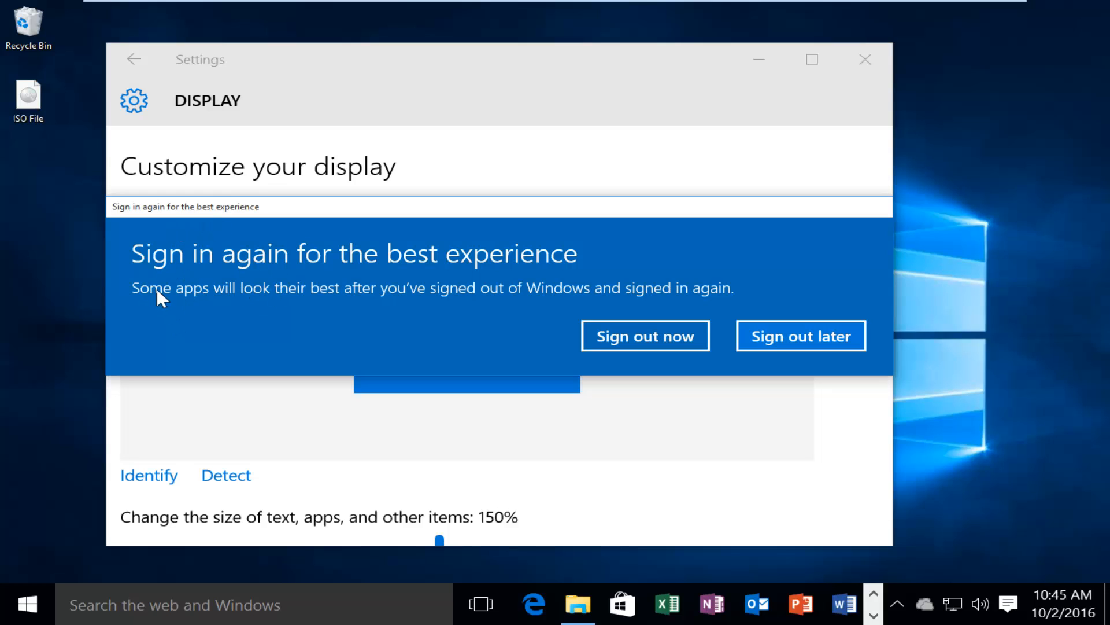
mouse_move(397, 297)
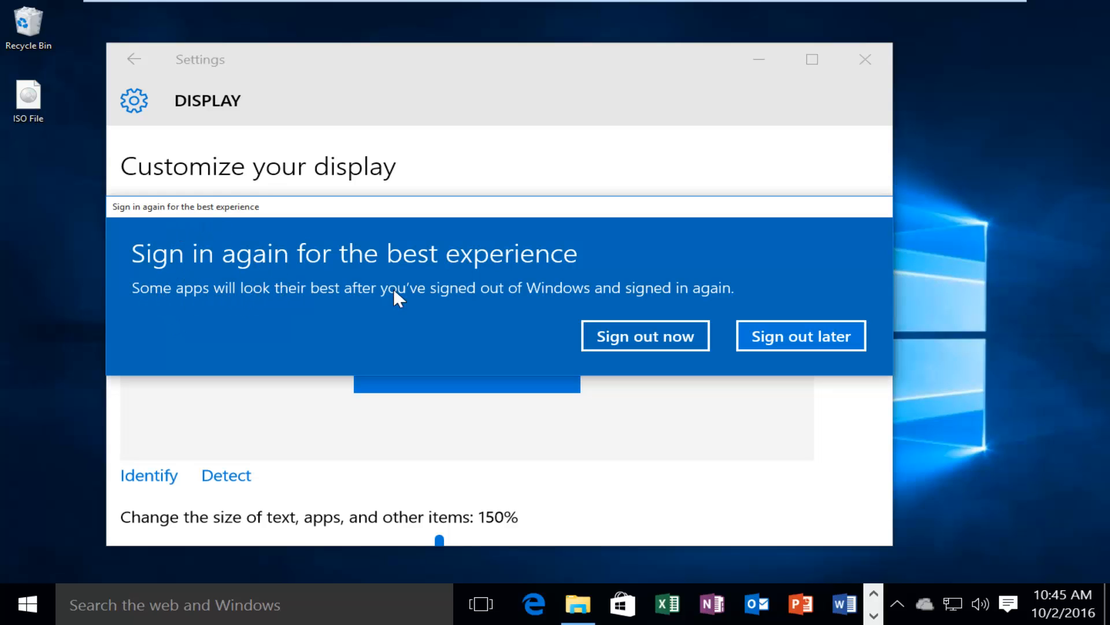
mouse_move(574, 305)
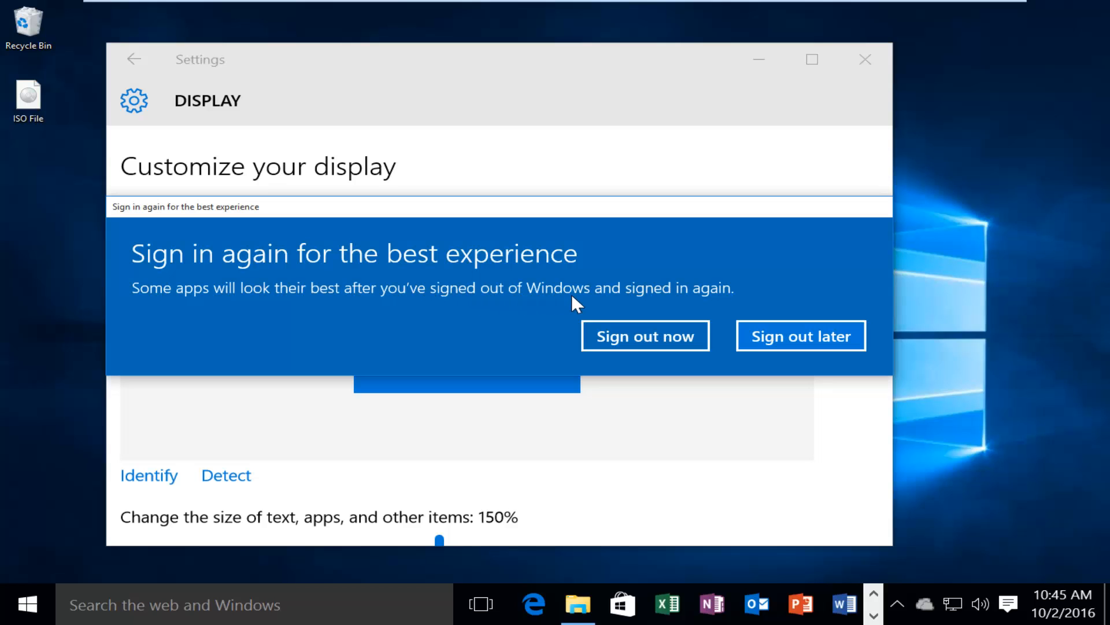
Choose Sign out later so 150% scaling stays in effect without signing out.
left_click(800, 335)
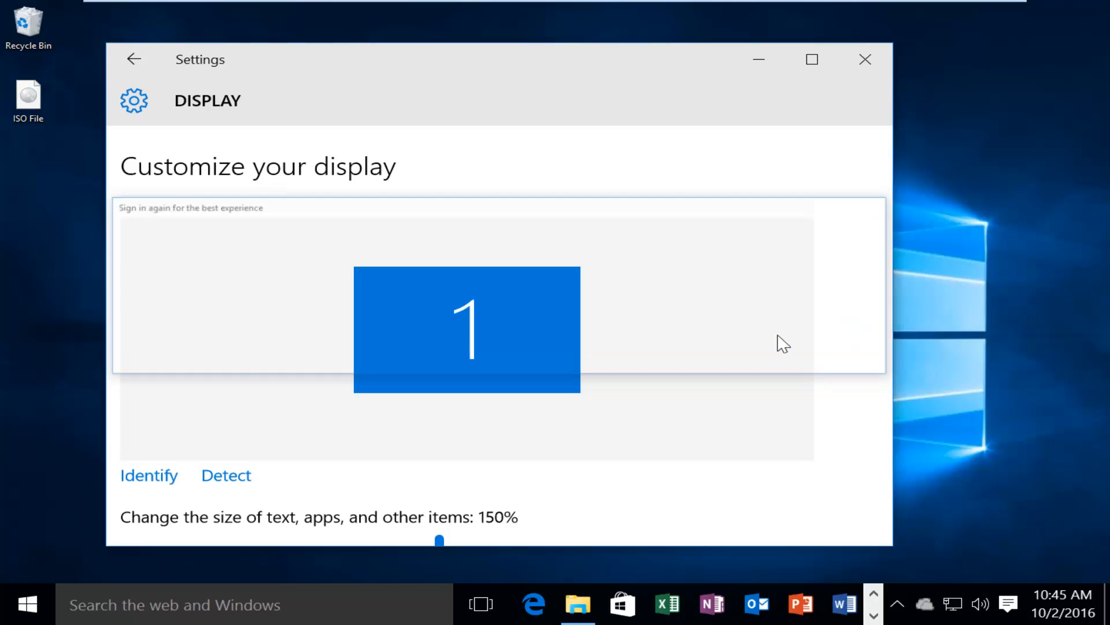
Apply the restored 100% (Recommended) scaling for text, apps and other items.
scroll("down", 3)
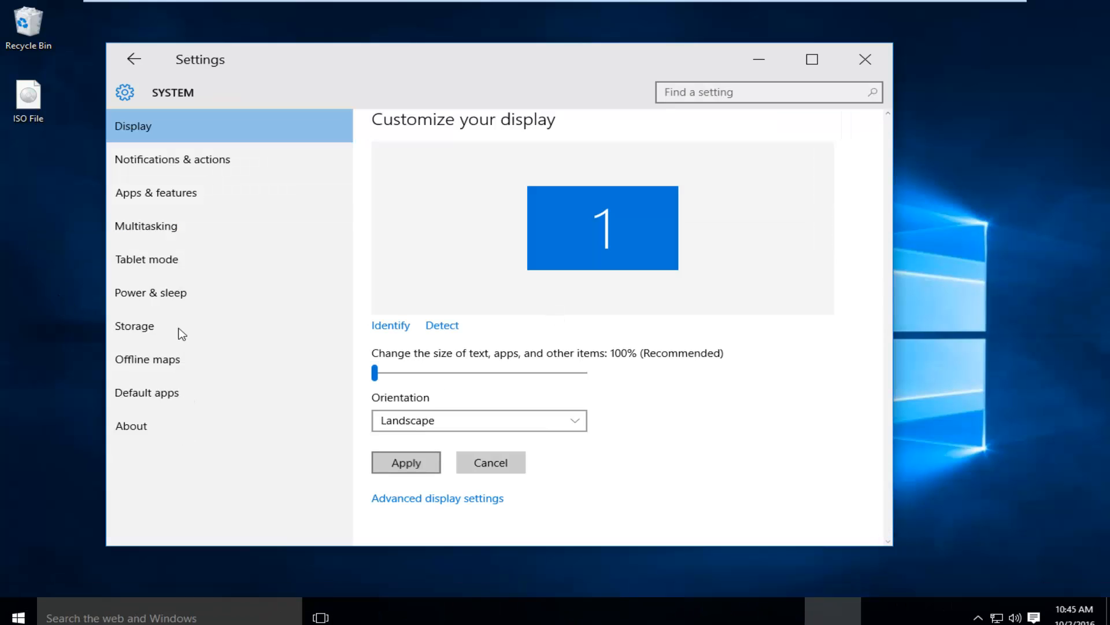
left_click(406, 462)
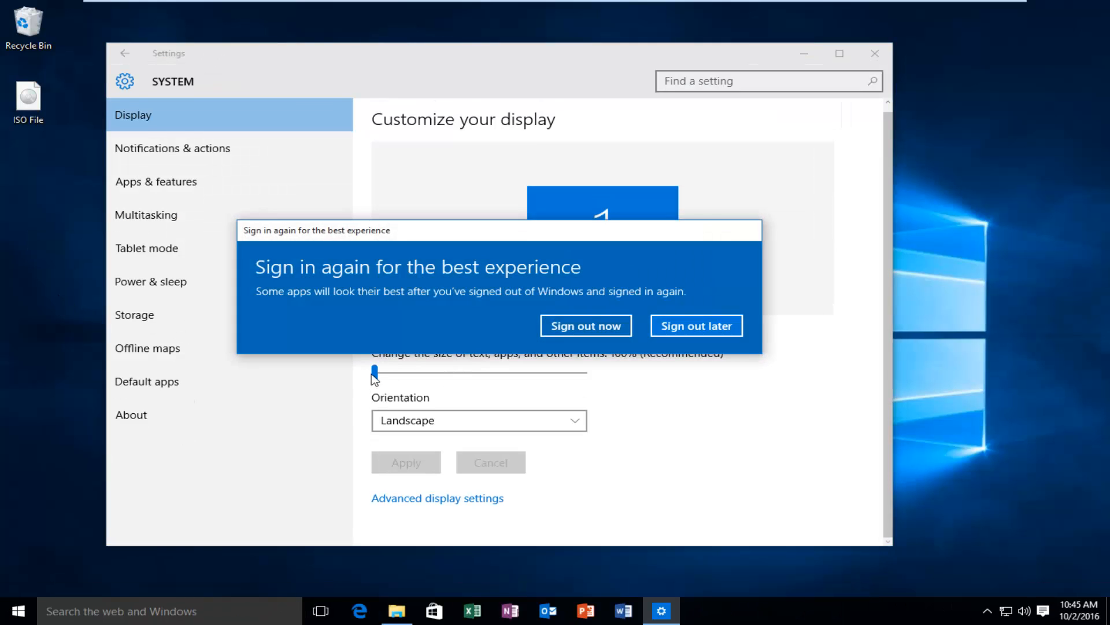
mouse_move(696, 326)
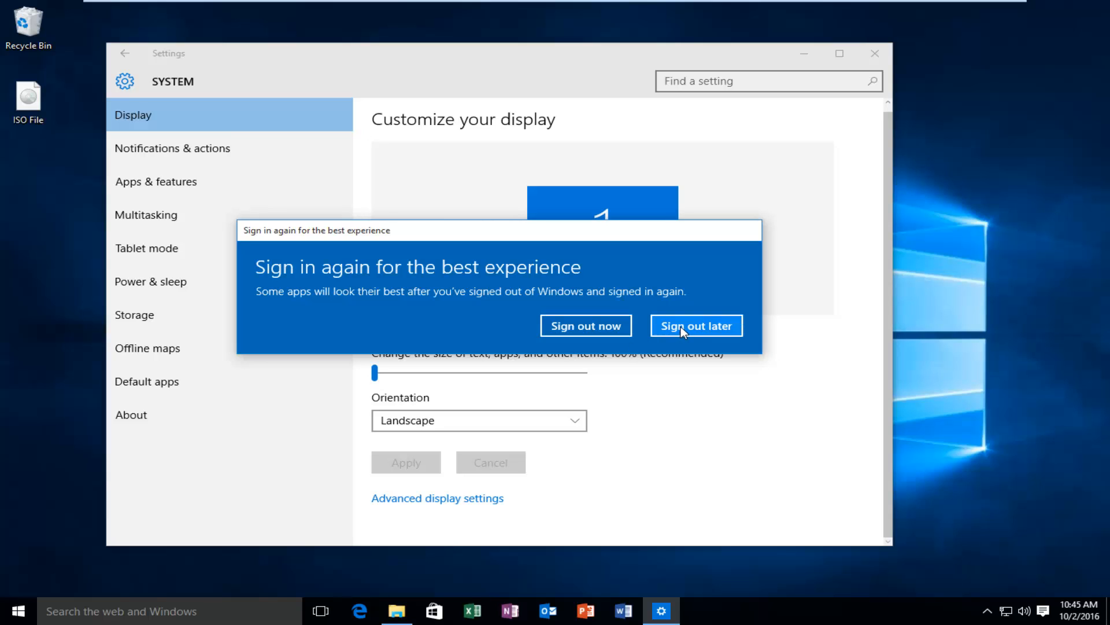